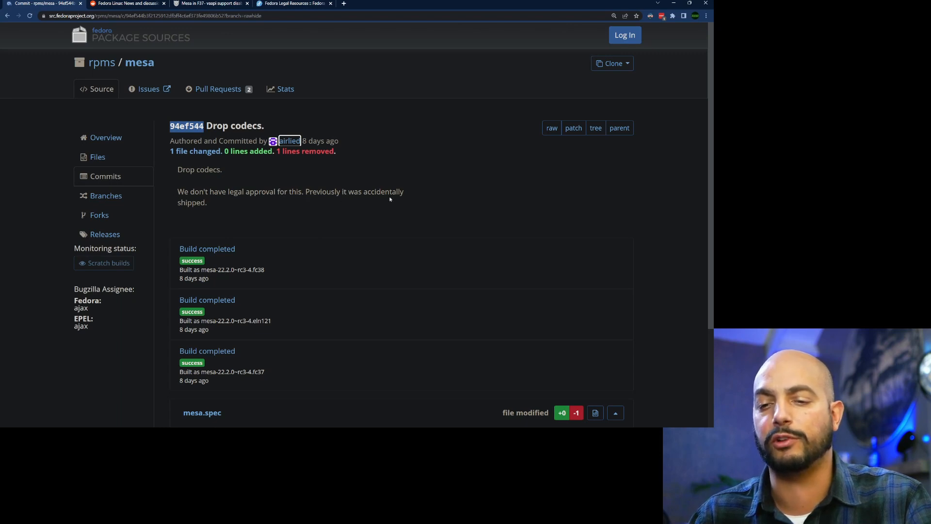
{"action": "mouse_move", "coordinate": [415, 199]}
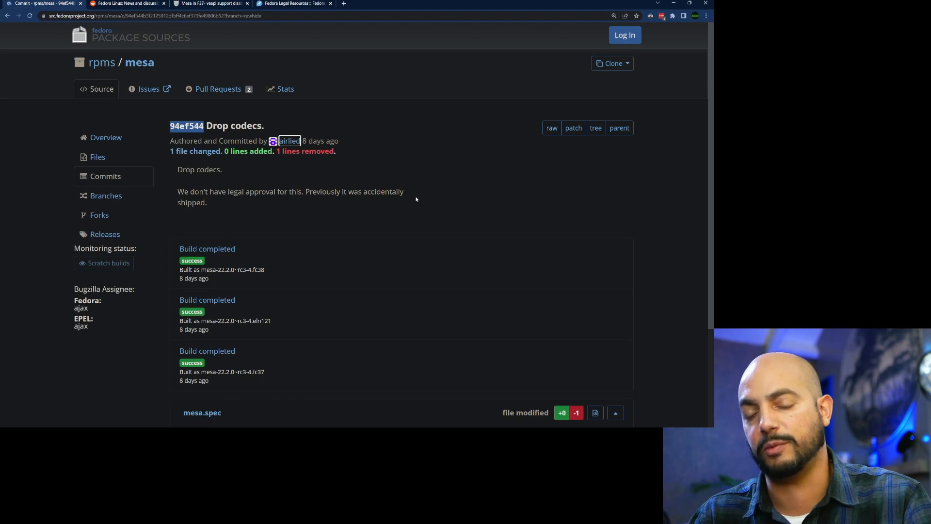
Scroll the current page and select several words of text by dragging and double-clicking
{"action": "scroll", "scroll_direction": "down", "scroll_amount": 3}
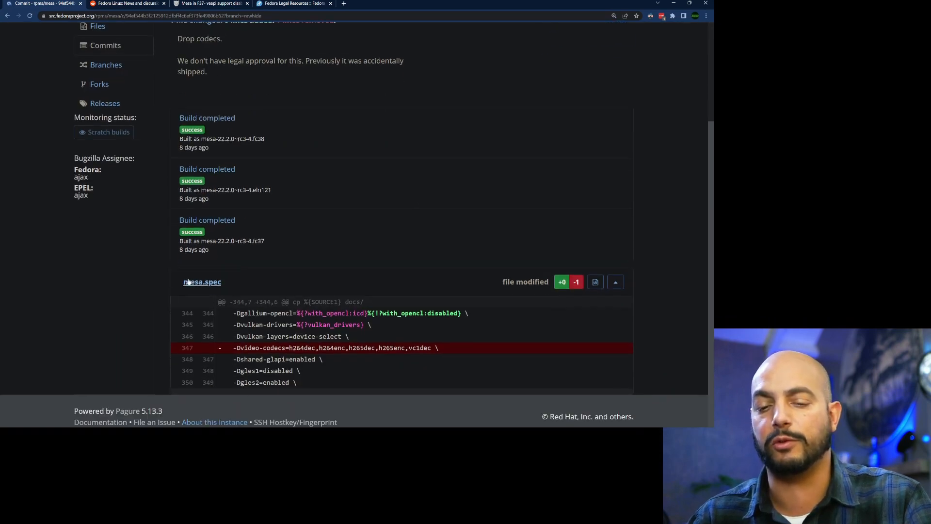
{"action": "left_click_drag", "start_coordinate": [234, 347], "coordinate": [357, 359]}
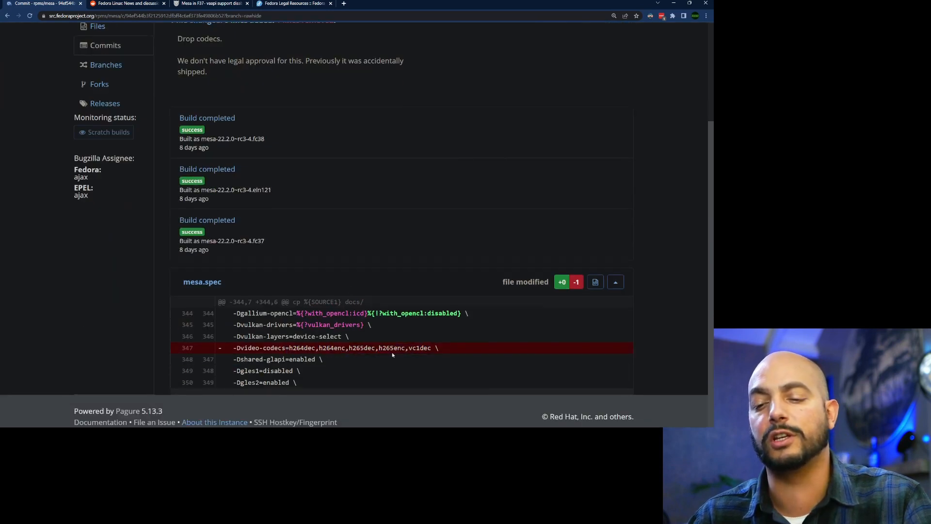
{"action": "double_click", "coordinate": [301, 347]}
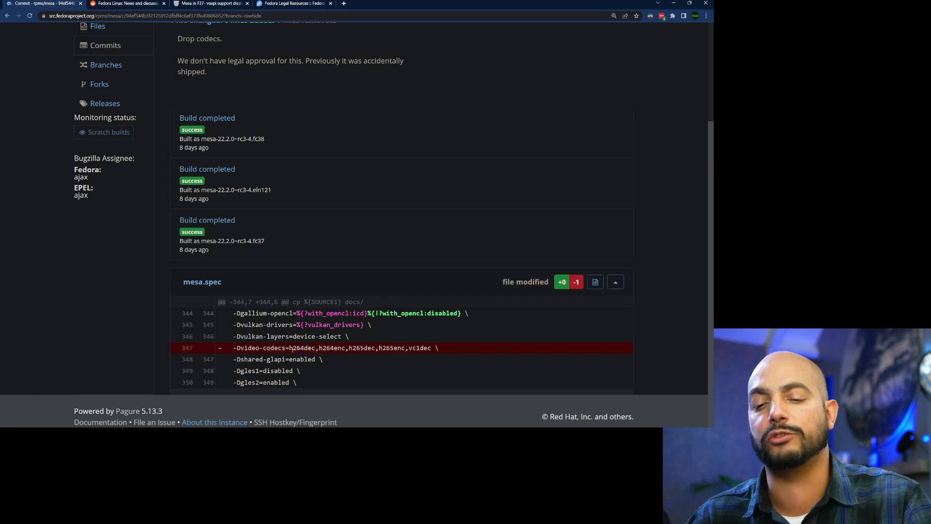
{"action": "double_click", "coordinate": [308, 347]}
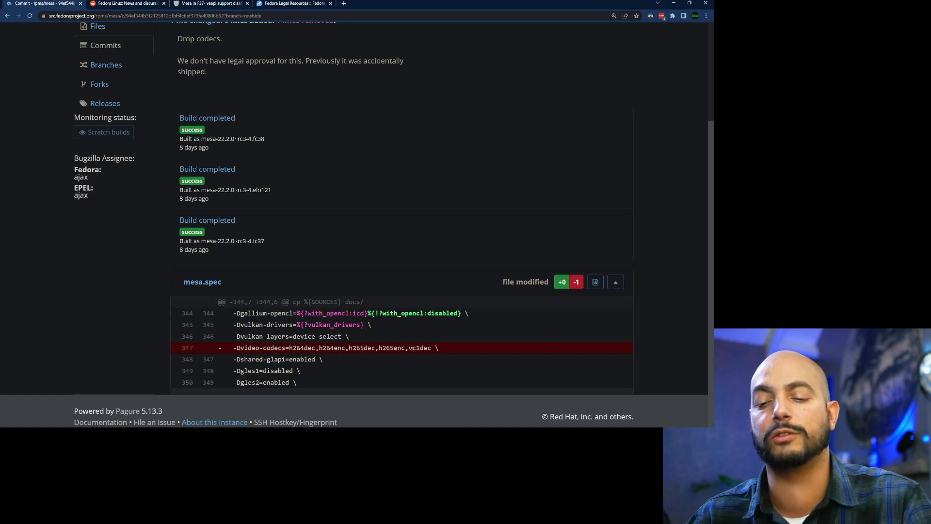
{"action": "double_click", "coordinate": [416, 348]}
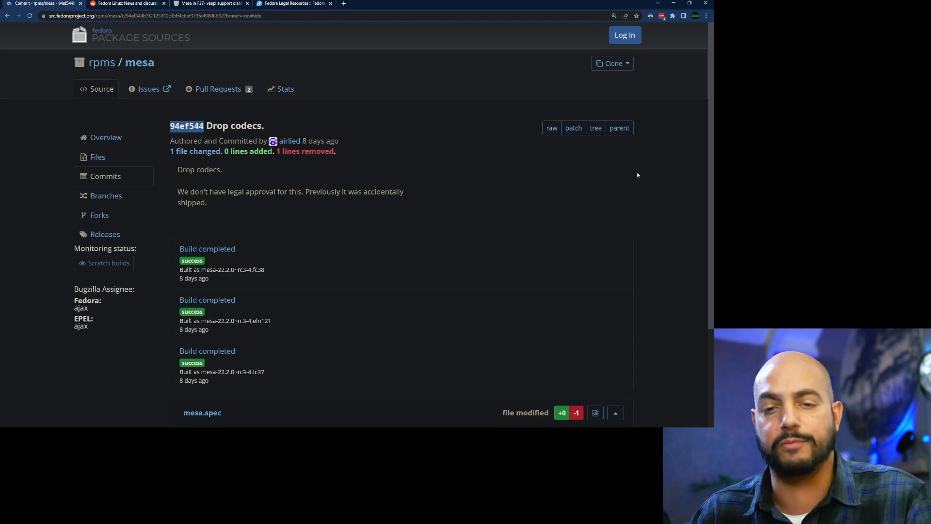
Switch to the Reddit 'vaapi' search results and scroll through posts about Fedora dropping VAAPI
{"action": "left_click", "coordinate": [125, 3]}
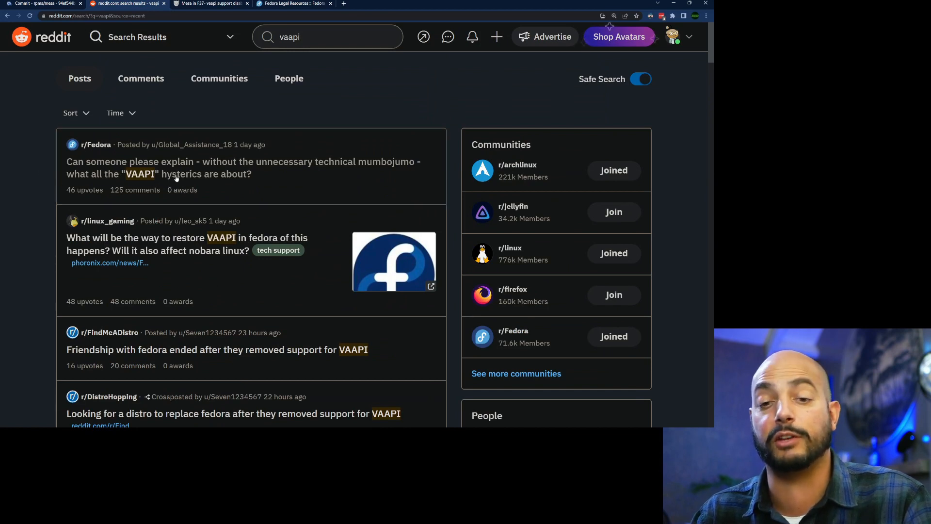
{"action": "scroll", "scroll_direction": "down", "scroll_amount": 3}
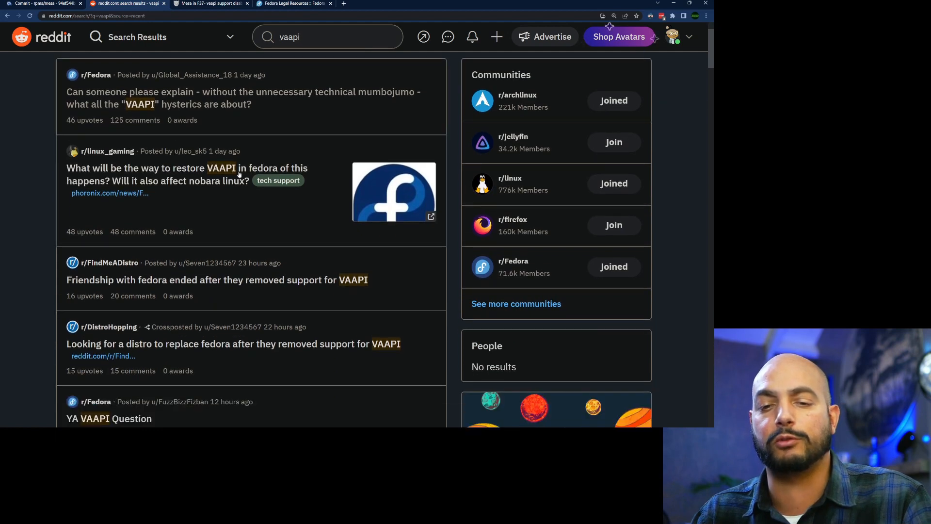
{"action": "scroll", "scroll_direction": "down", "scroll_amount": 3}
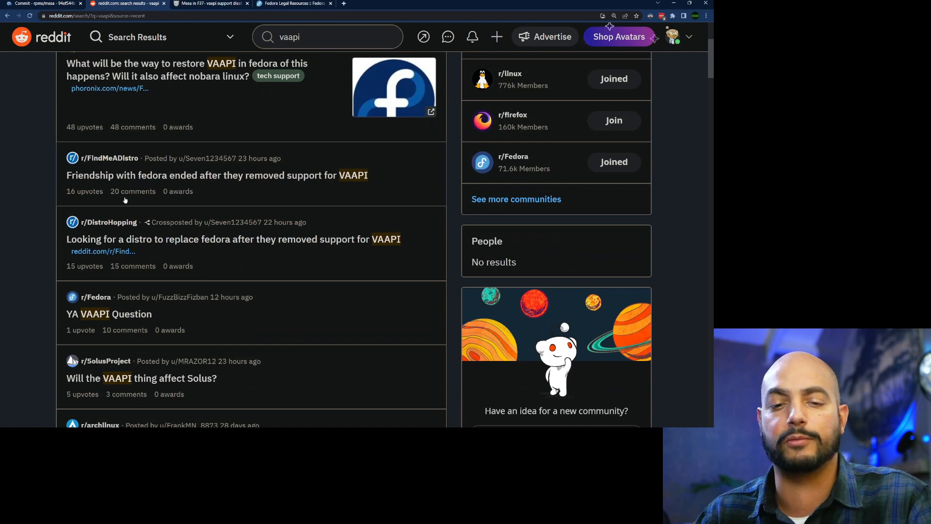
{"action": "scroll", "scroll_direction": "down", "scroll_amount": 3}
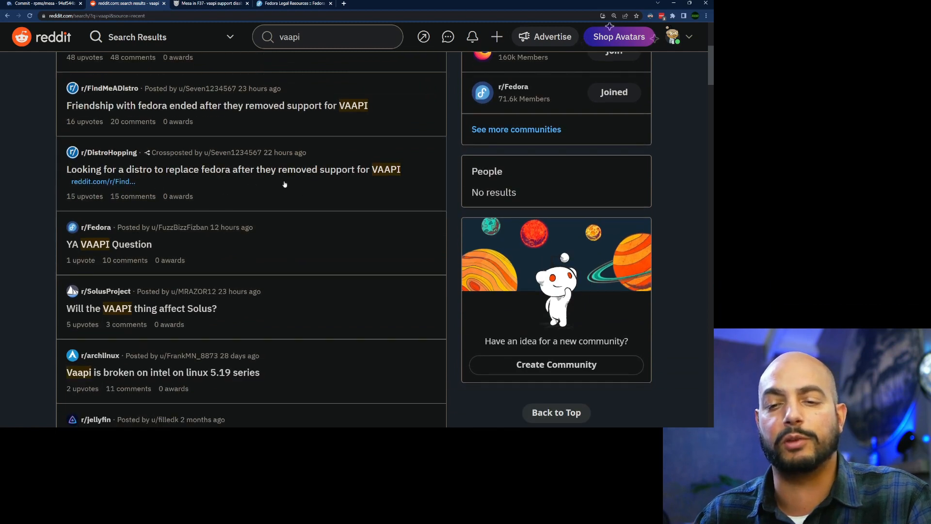
{"action": "scroll", "scroll_direction": "down", "scroll_amount": 3}
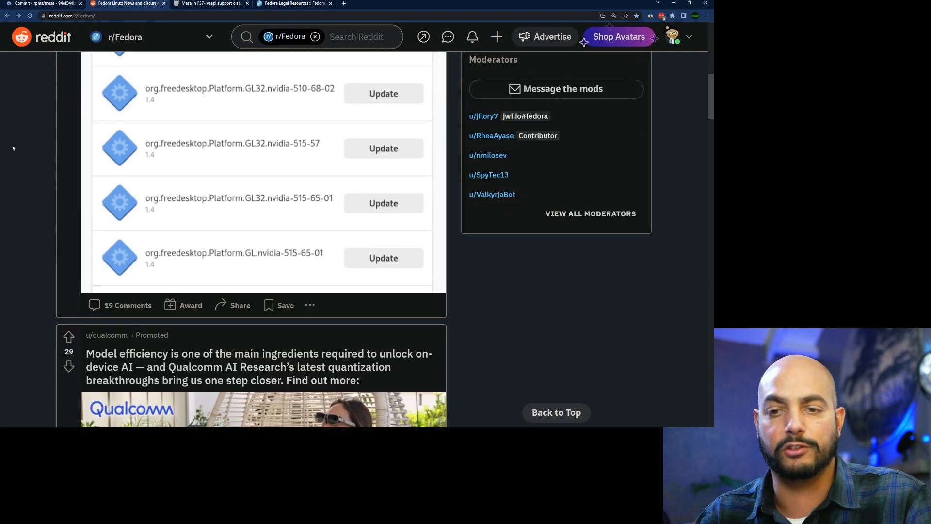
Scroll r/Fedora and open the 'Please remove the community driven part...' post
{"action": "scroll", "scroll_direction": "down", "scroll_amount": 3}
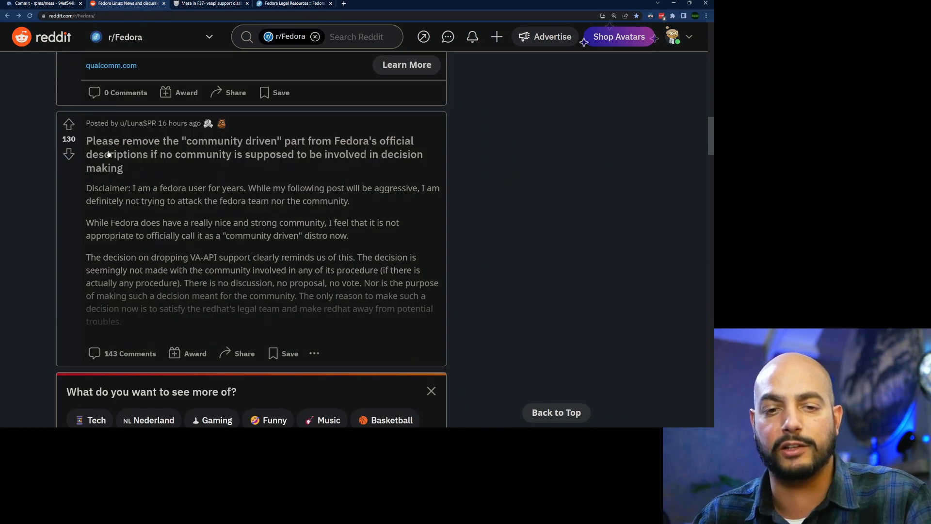
{"action": "left_click", "coordinate": [254, 154]}
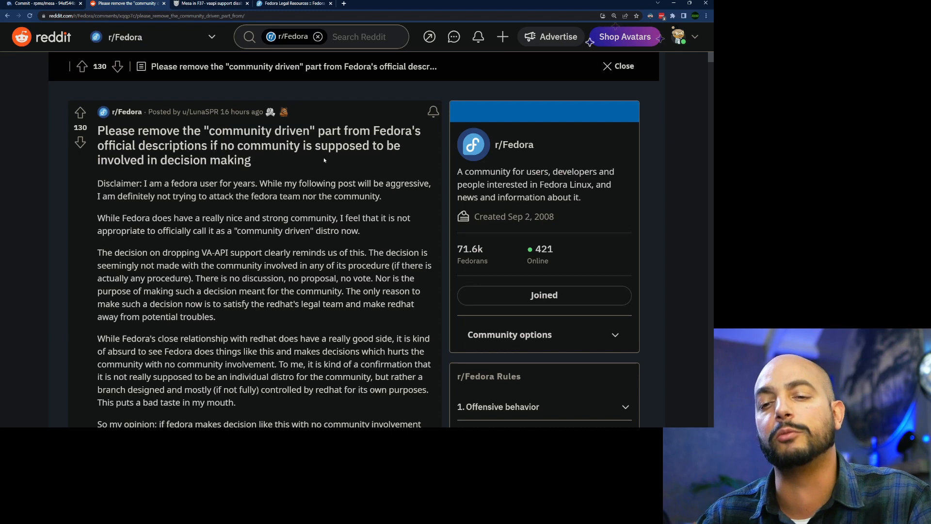
{"action": "scroll", "scroll_direction": "down", "scroll_amount": 3}
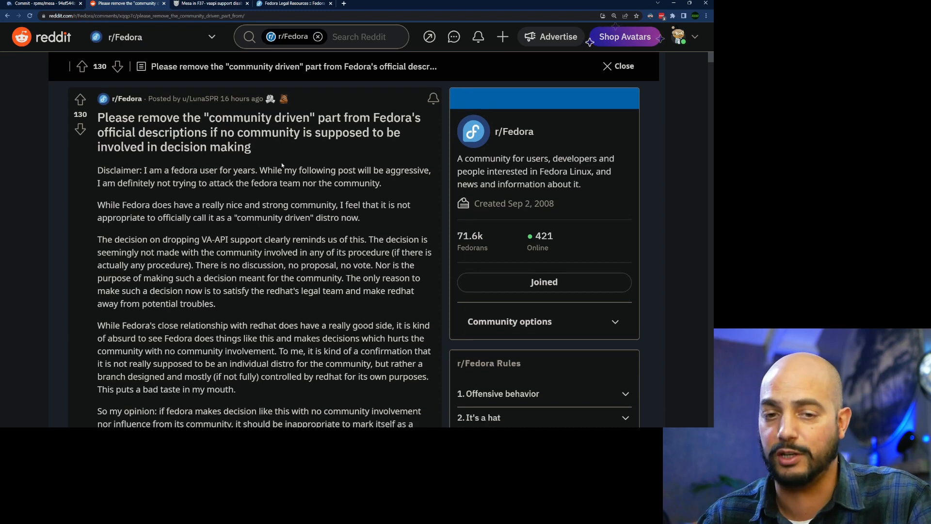
{"action": "scroll", "scroll_direction": "down", "scroll_amount": 3}
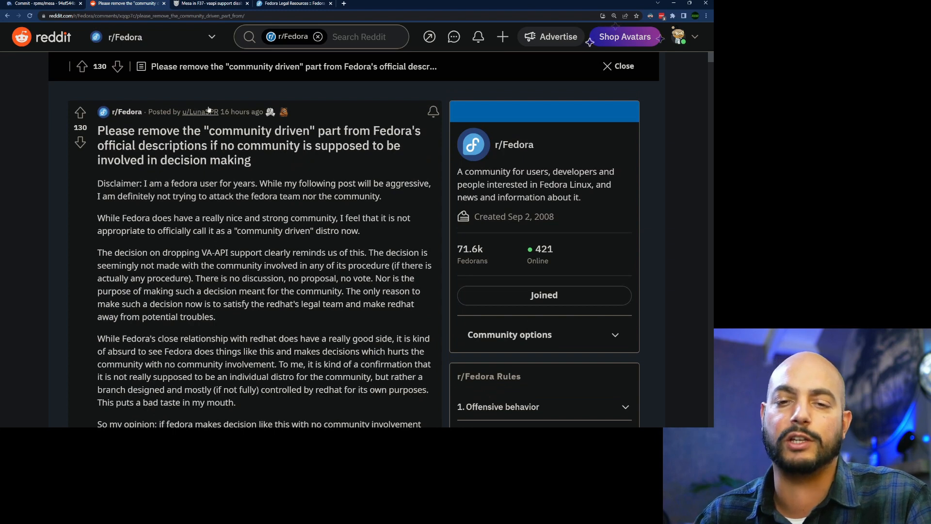
{"action": "mouse_move", "coordinate": [27, 184]}
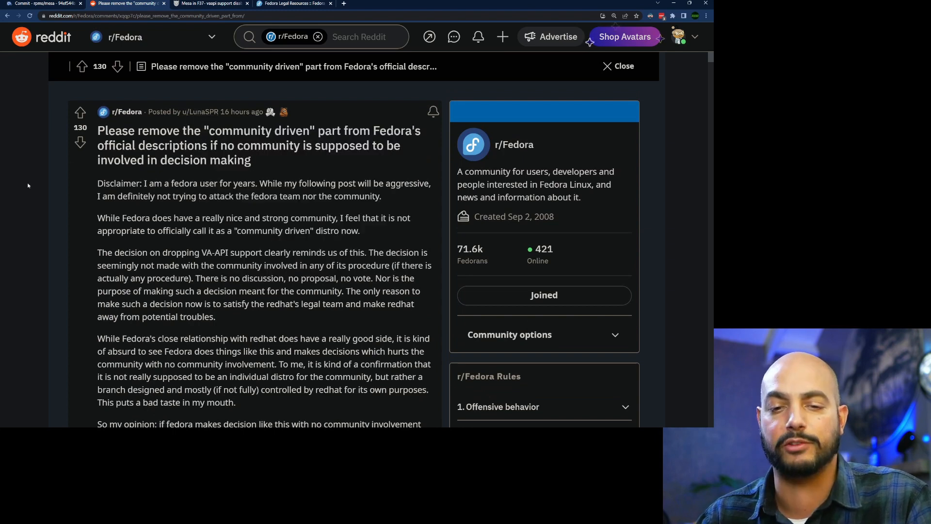
{"action": "scroll", "scroll_direction": "down", "scroll_amount": 3}
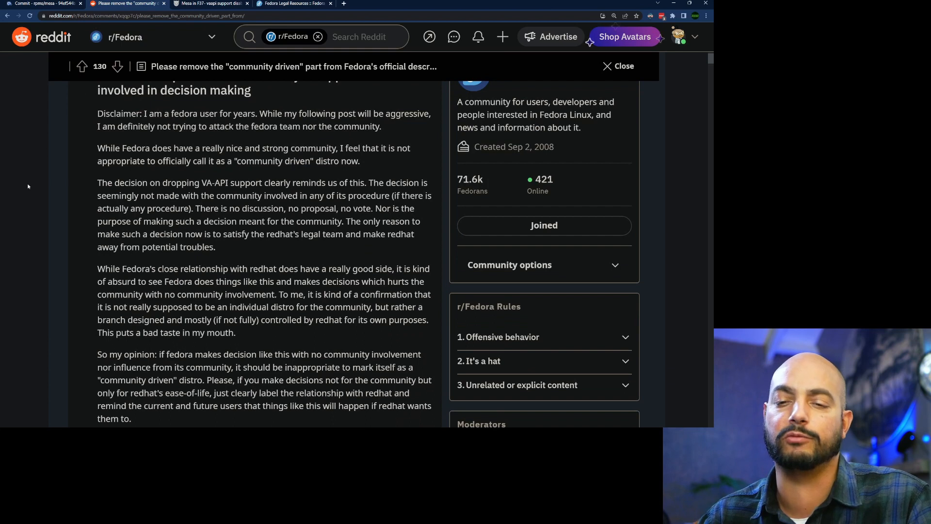
{"action": "scroll", "scroll_direction": "down", "scroll_amount": 3}
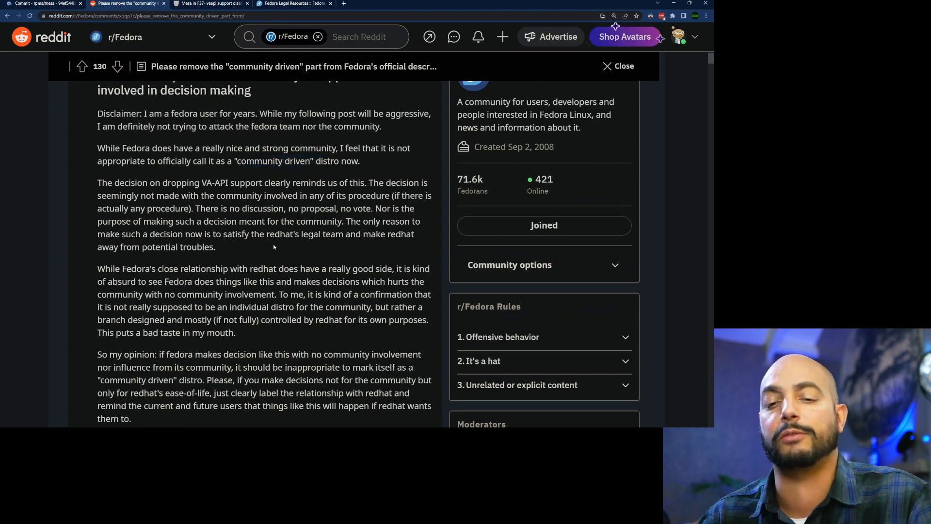
{"action": "scroll", "scroll_direction": "down", "scroll_amount": 3}
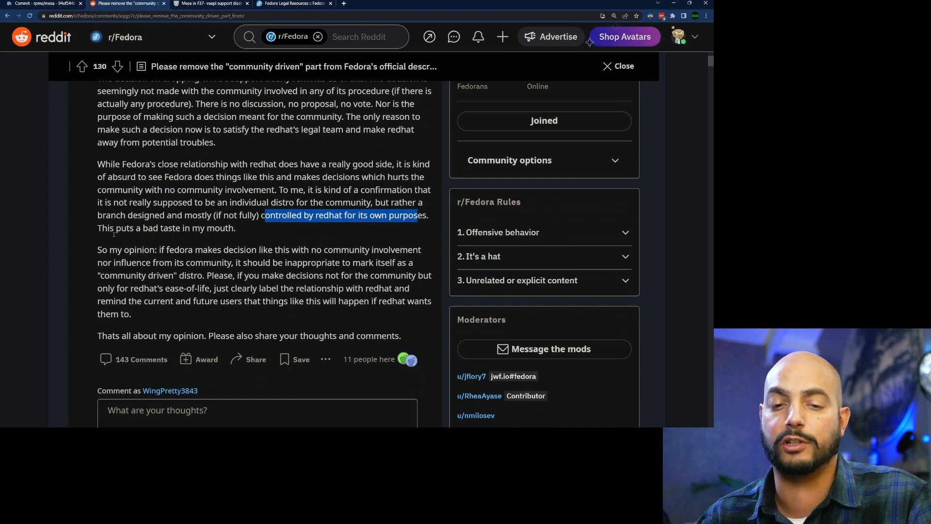
{"action": "scroll", "scroll_direction": "down", "scroll_amount": 3}
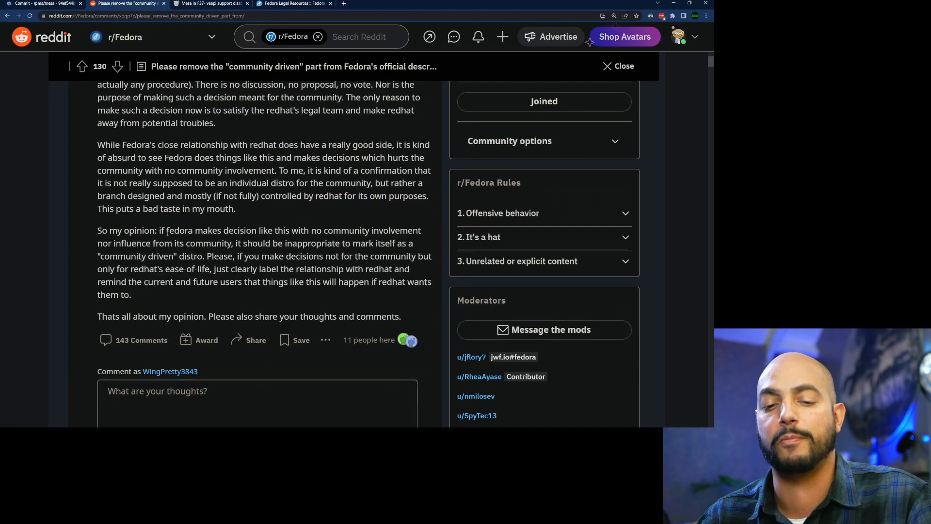
{"action": "scroll", "scroll_direction": "down", "scroll_amount": 3}
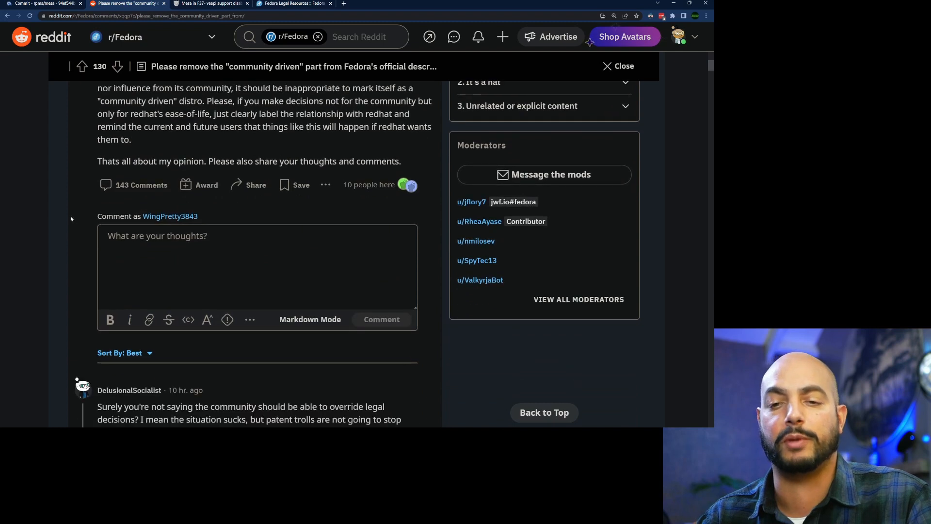
{"action": "scroll", "scroll_direction": "down", "scroll_amount": 3}
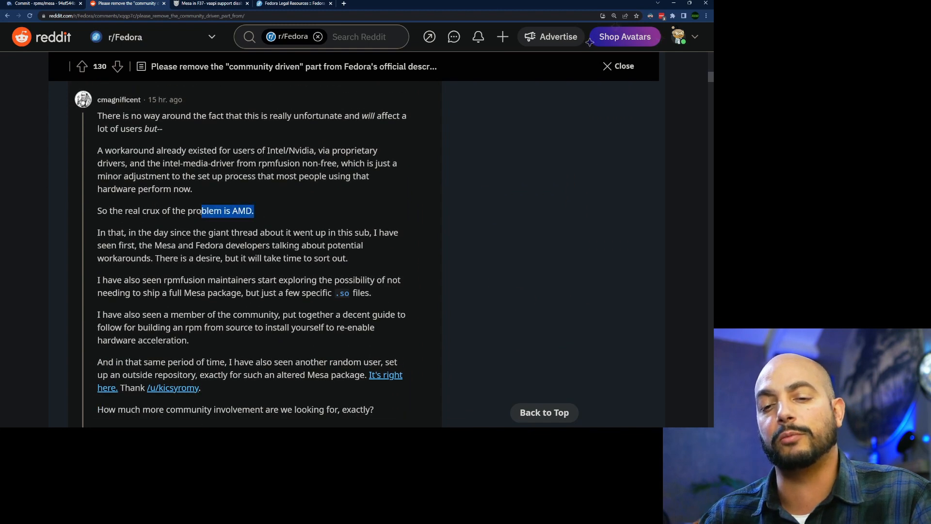
{"action": "scroll", "scroll_direction": "down", "scroll_amount": 3}
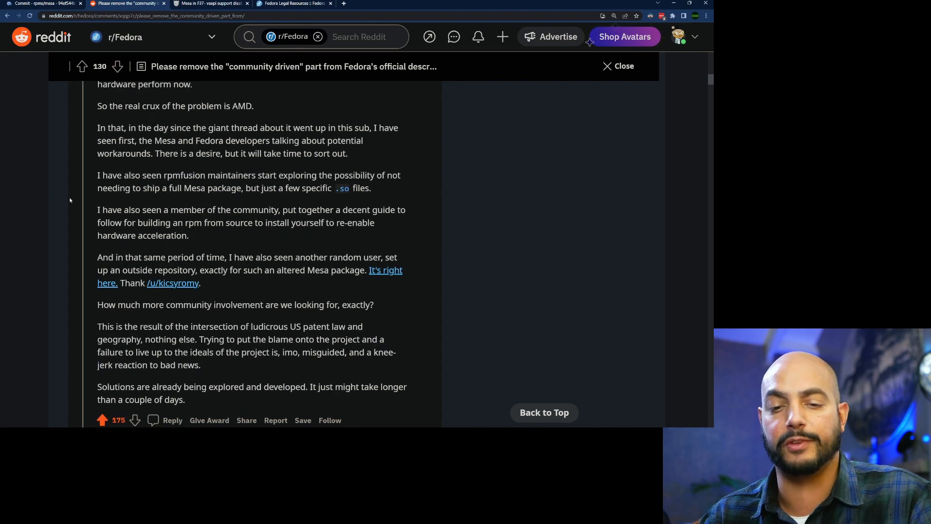
{"action": "scroll", "scroll_direction": "down", "scroll_amount": 3}
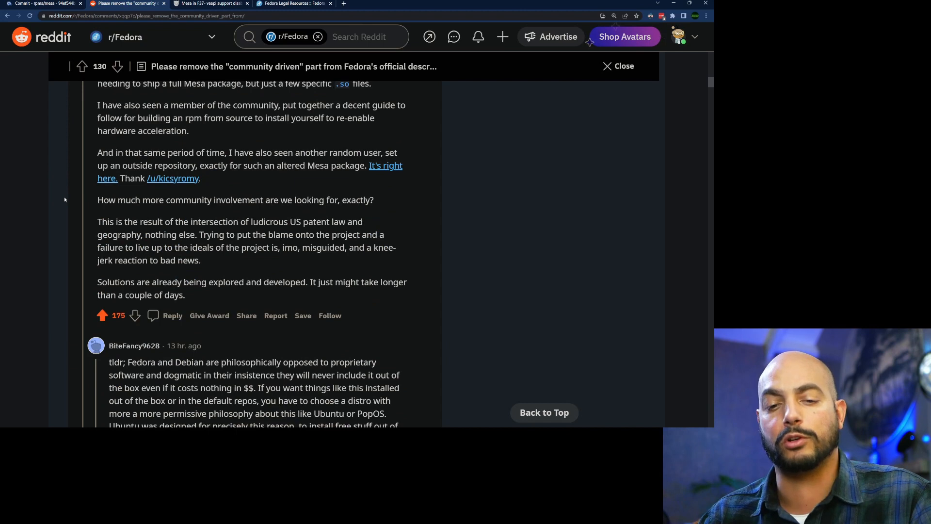
{"action": "scroll", "scroll_direction": "up", "scroll_amount": 3}
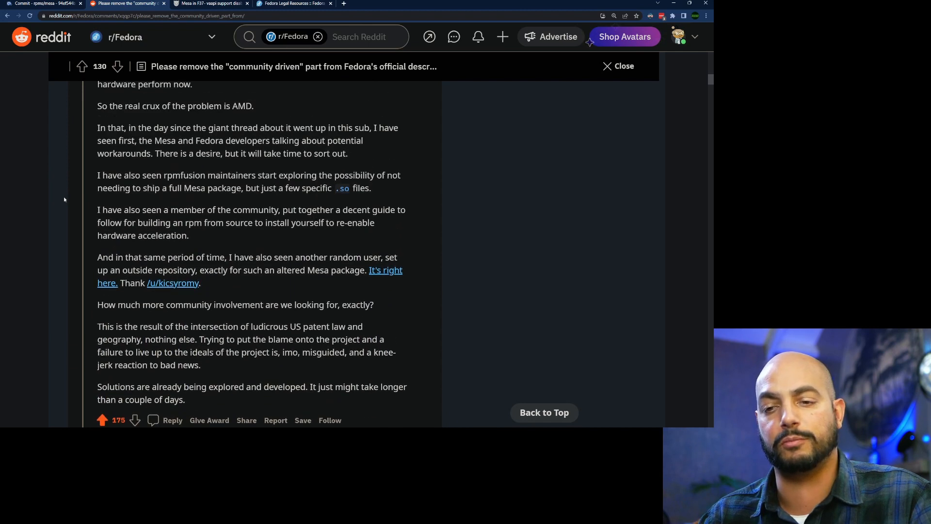
{"action": "scroll", "scroll_direction": "down", "scroll_amount": 3}
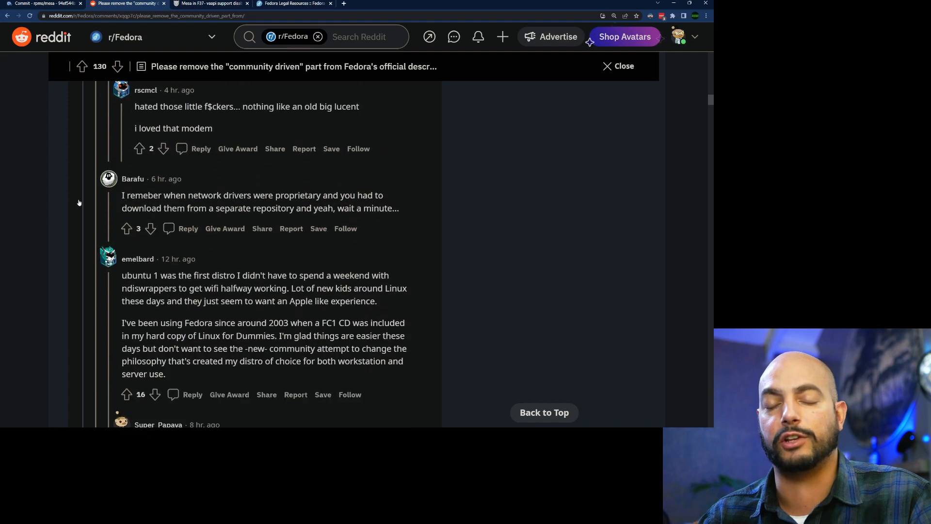
{"action": "scroll", "scroll_direction": "down", "scroll_amount": 3}
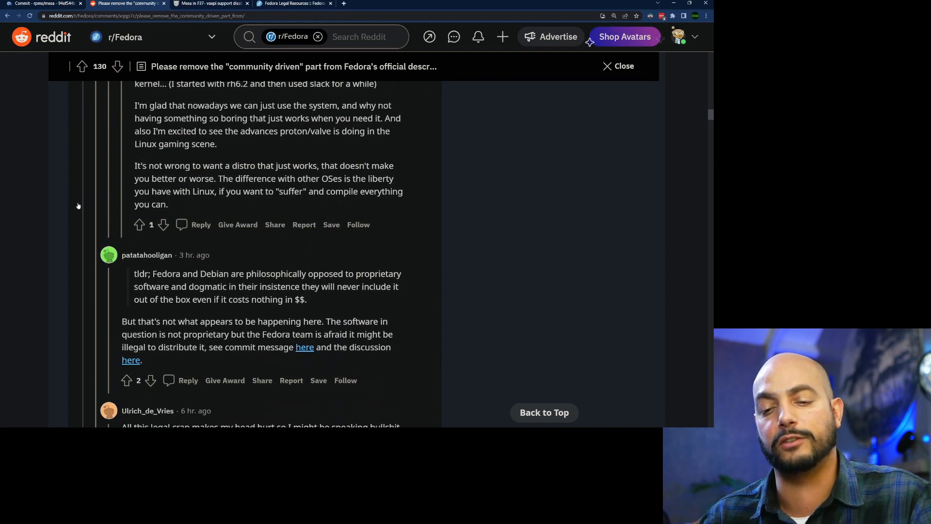
{"action": "scroll", "scroll_direction": "down", "scroll_amount": 3}
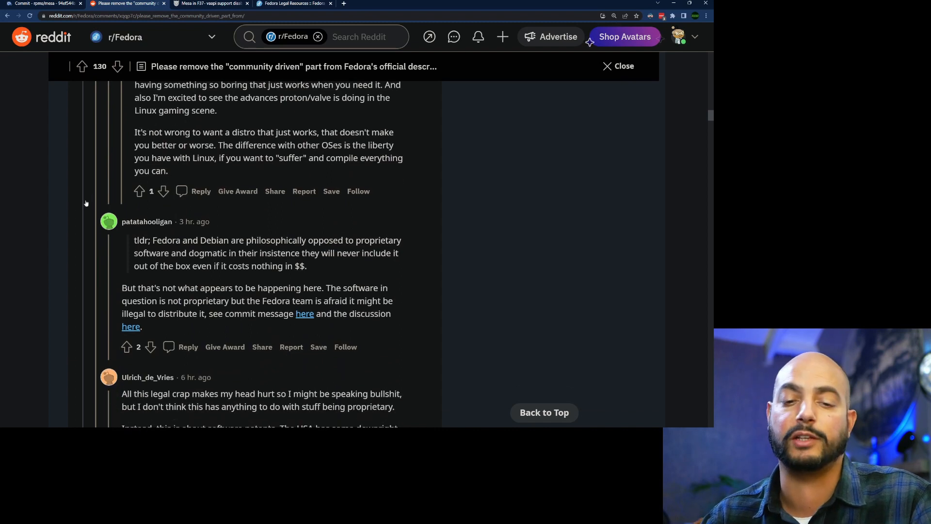
{"action": "scroll", "scroll_direction": "down", "scroll_amount": 3}
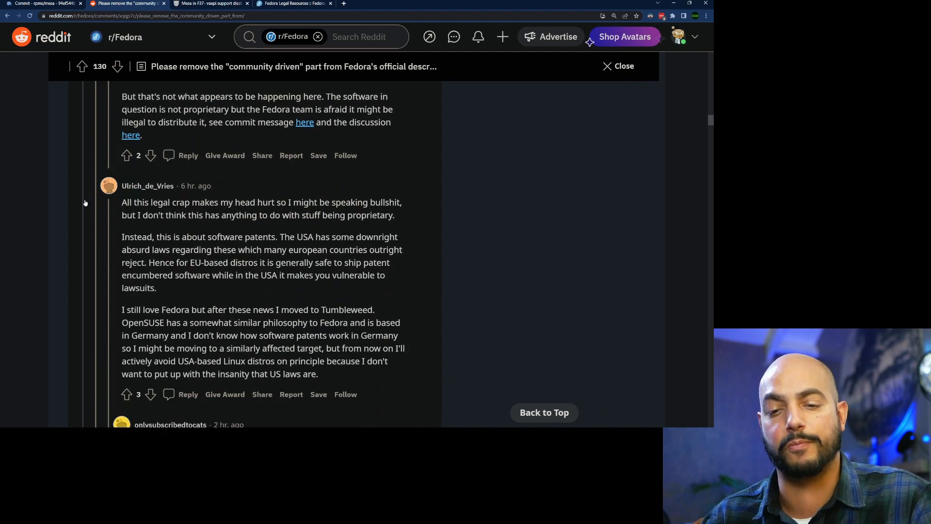
{"action": "scroll", "scroll_direction": "down", "scroll_amount": 3}
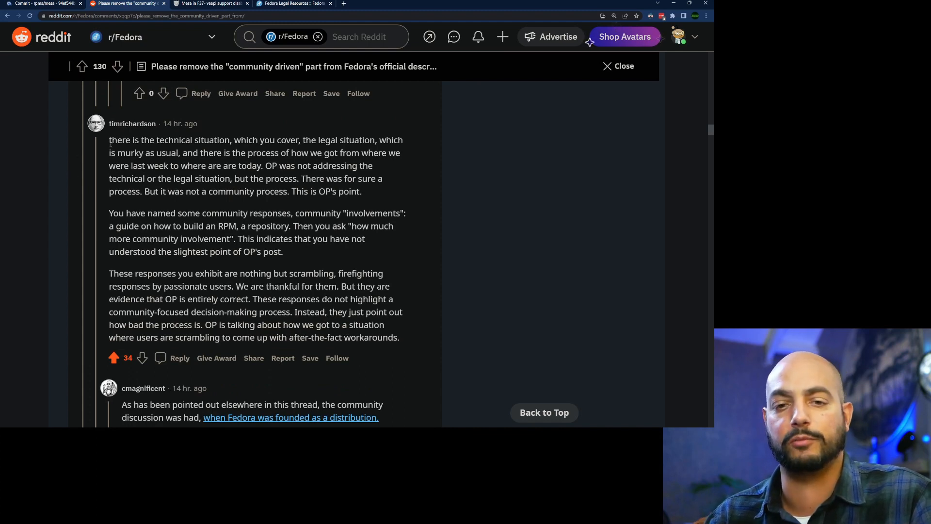
{"action": "left_click_drag", "start_coordinate": [117, 140], "coordinate": [231, 140]}
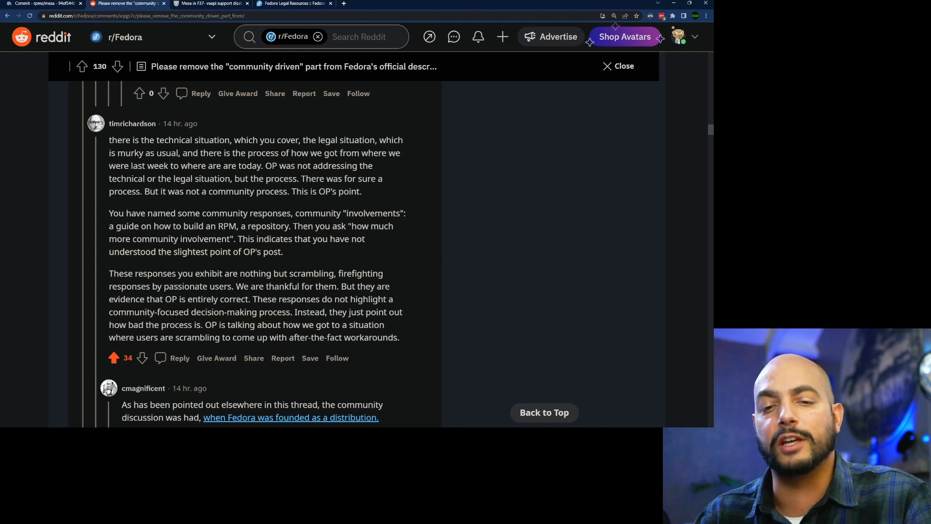
{"action": "left_click_drag", "start_coordinate": [182, 153], "coordinate": [400, 152]}
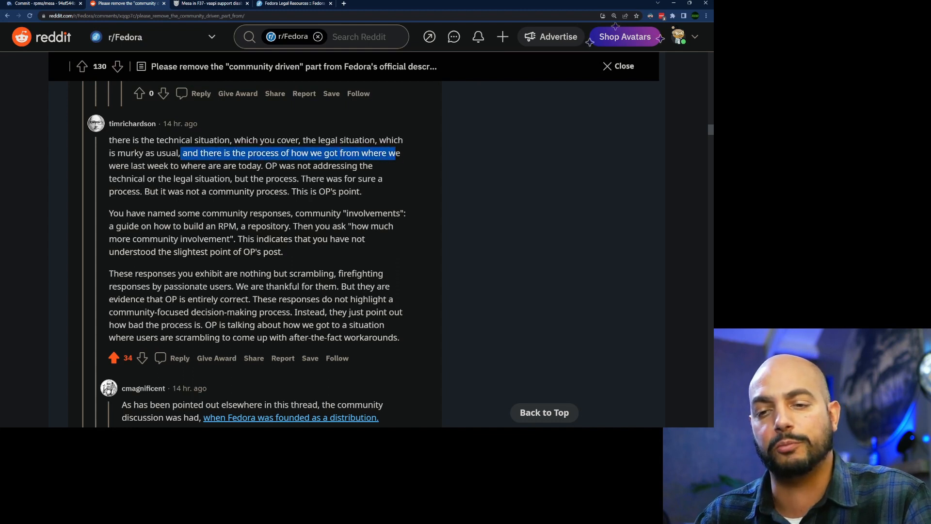
{"action": "left_click_drag", "start_coordinate": [391, 153], "coordinate": [262, 166]}
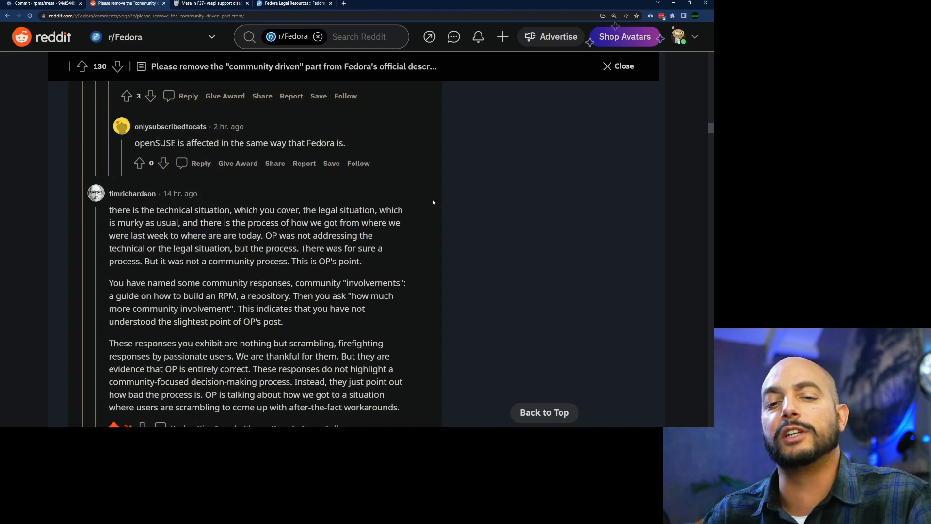
{"action": "scroll", "scroll_direction": "down", "scroll_amount": 3}
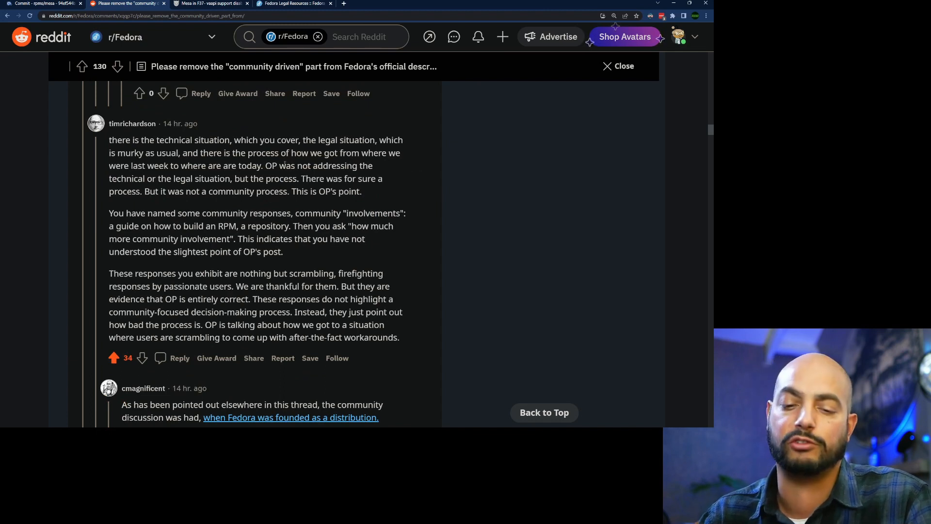
{"action": "scroll", "scroll_direction": "down", "scroll_amount": 3}
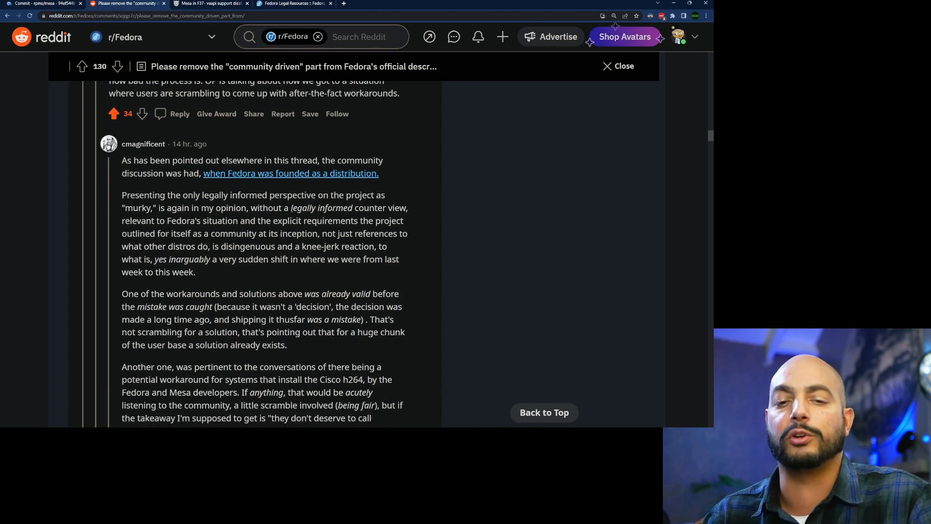
{"action": "left_click_drag", "start_coordinate": [150, 161], "coordinate": [159, 173]}
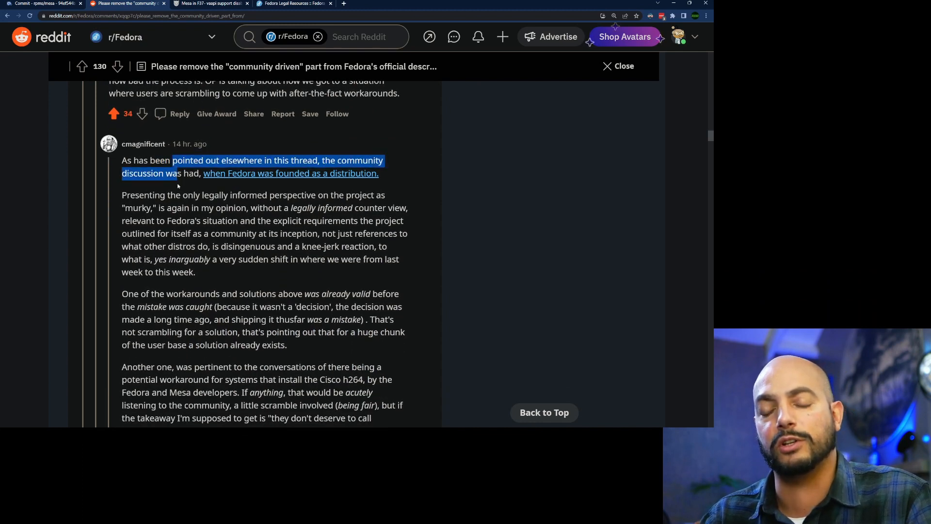
{"action": "scroll", "scroll_direction": "down", "scroll_amount": 3}
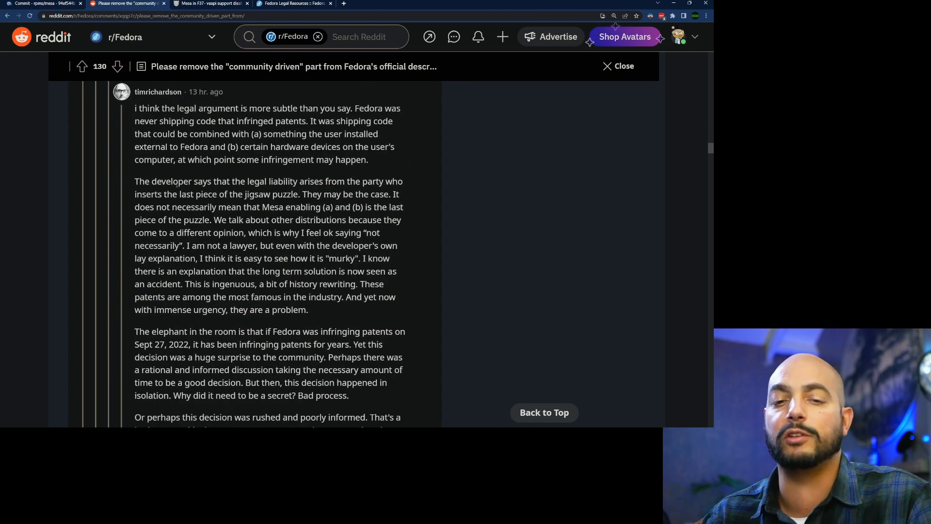
{"action": "scroll", "scroll_direction": "down", "scroll_amount": 3}
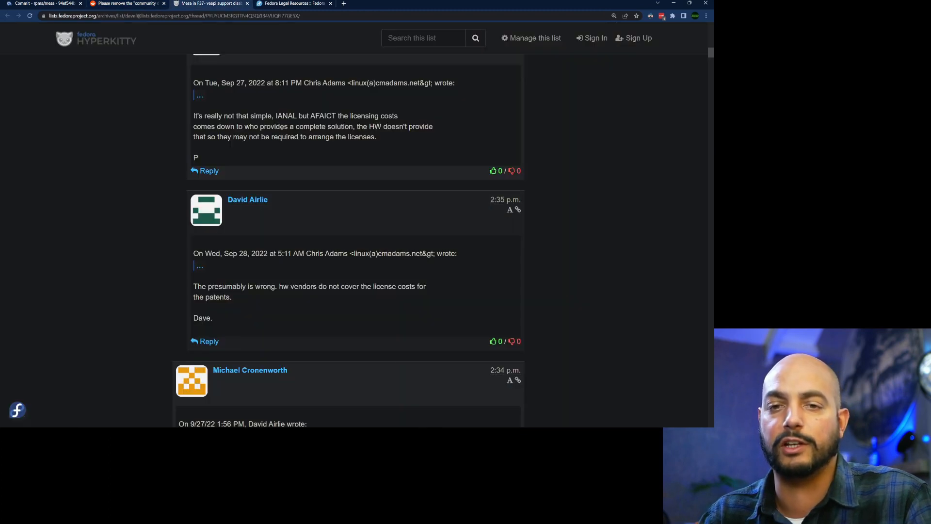
Highlight 'F37', mesa losing VAAPI acceleration, and the F36 regression in the opening email
{"action": "scroll", "scroll_direction": "up", "scroll_amount": 3}
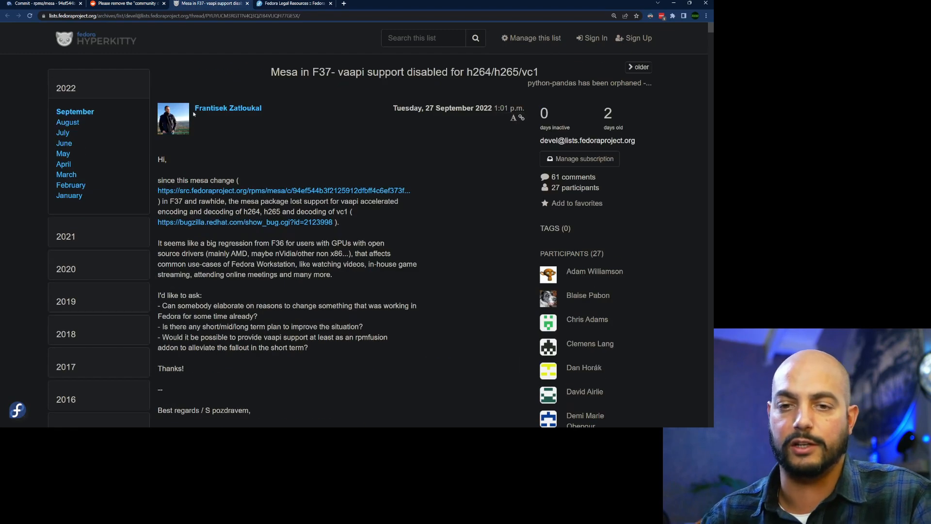
{"action": "scroll", "scroll_direction": "down", "scroll_amount": 3}
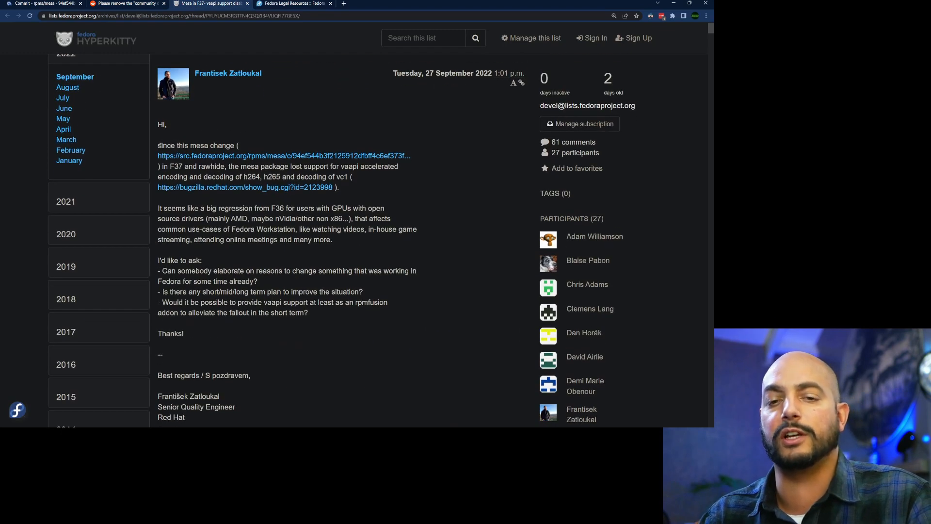
{"action": "double_click", "coordinate": [193, 166]}
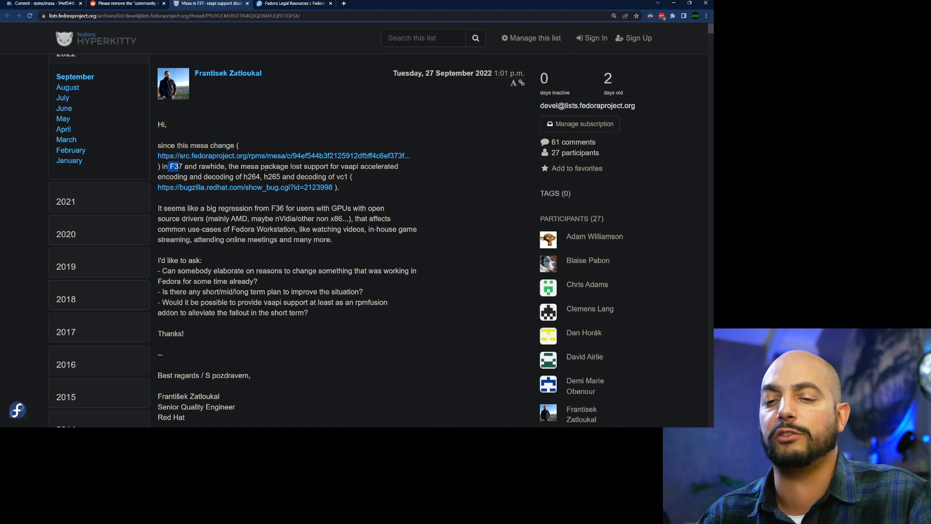
{"action": "left_click_drag", "start_coordinate": [264, 166], "coordinate": [398, 167]}
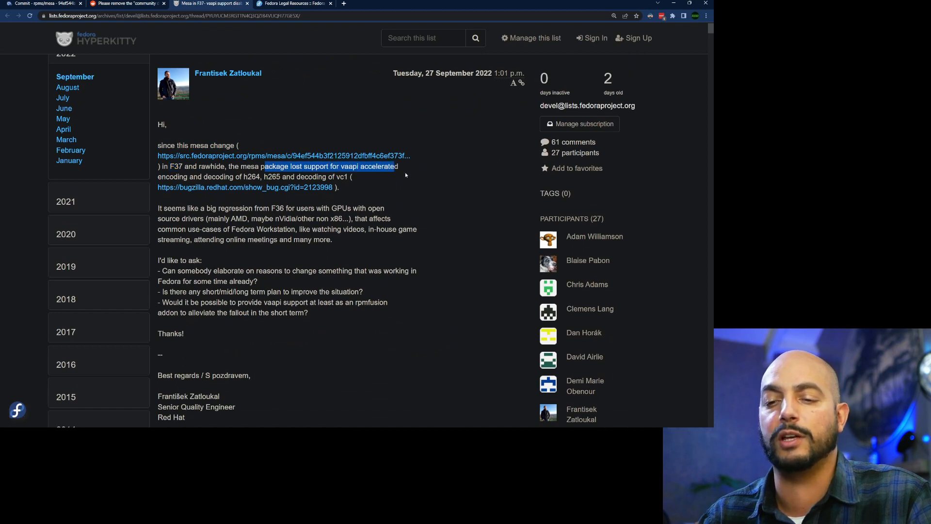
{"action": "scroll", "scroll_direction": "down", "scroll_amount": 3}
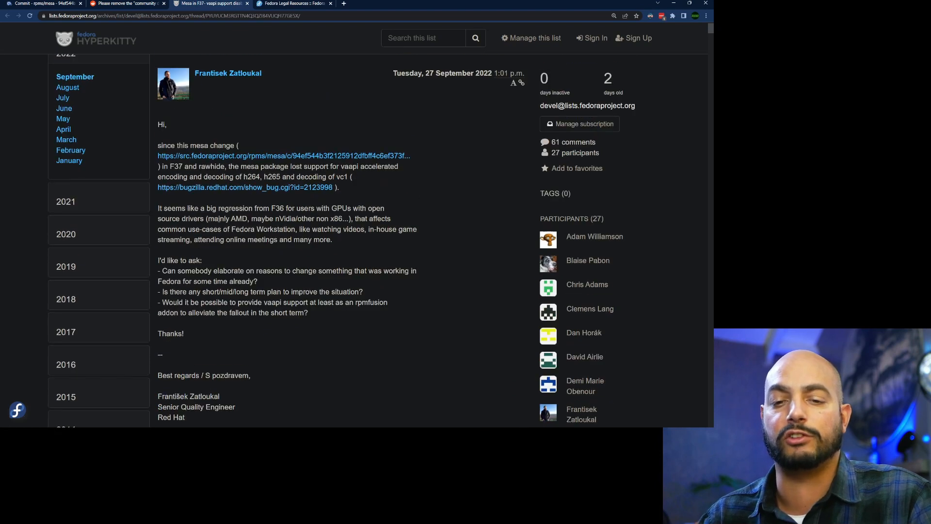
{"action": "left_click_drag", "start_coordinate": [264, 208], "coordinate": [315, 208]}
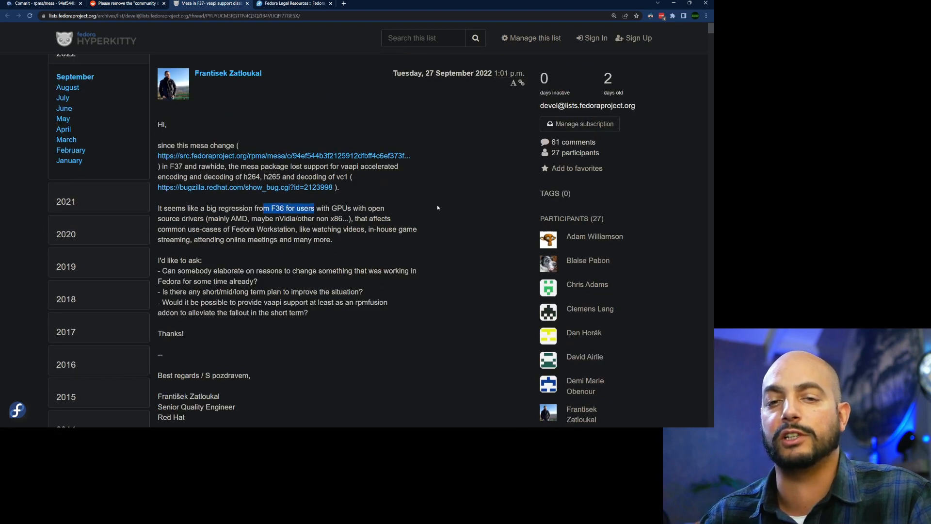
Highlight the rpmfusion question, clear the highlight, and scroll to David Airlie's patent reply
{"action": "scroll", "scroll_direction": "down", "scroll_amount": 3}
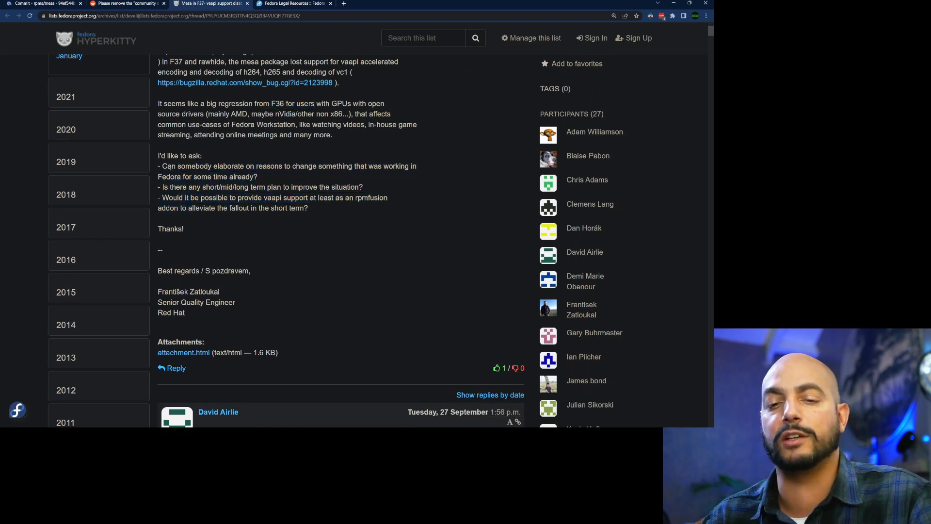
{"action": "left_click_drag", "start_coordinate": [172, 166], "coordinate": [302, 166]}
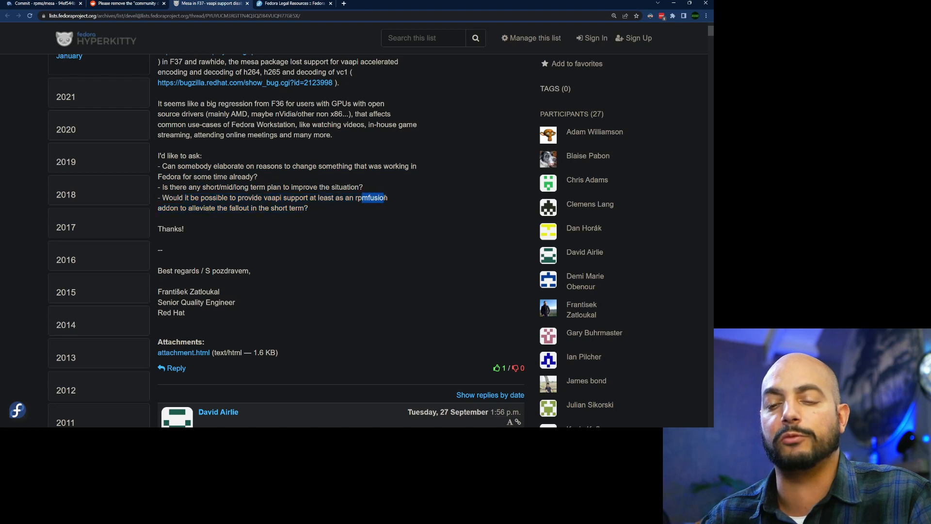
{"action": "left_click", "coordinate": [323, 212]}
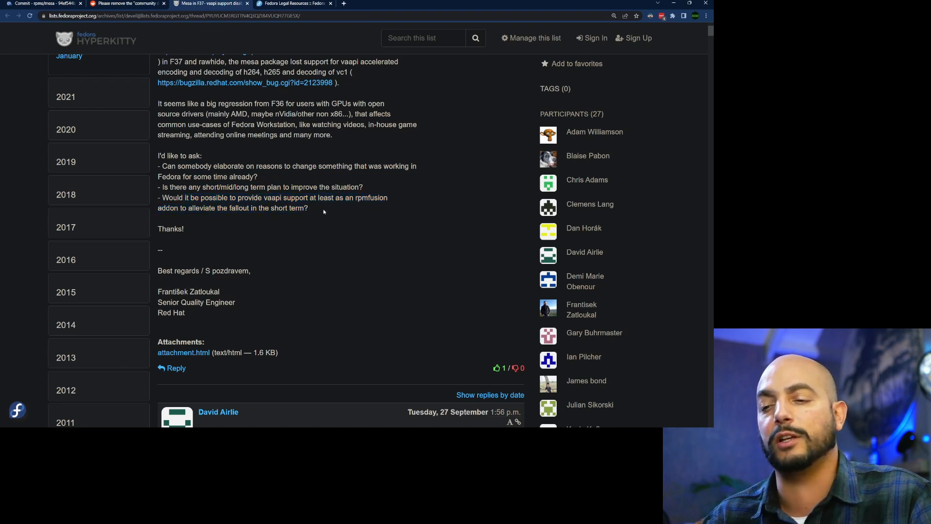
{"action": "scroll", "scroll_direction": "down", "scroll_amount": 3}
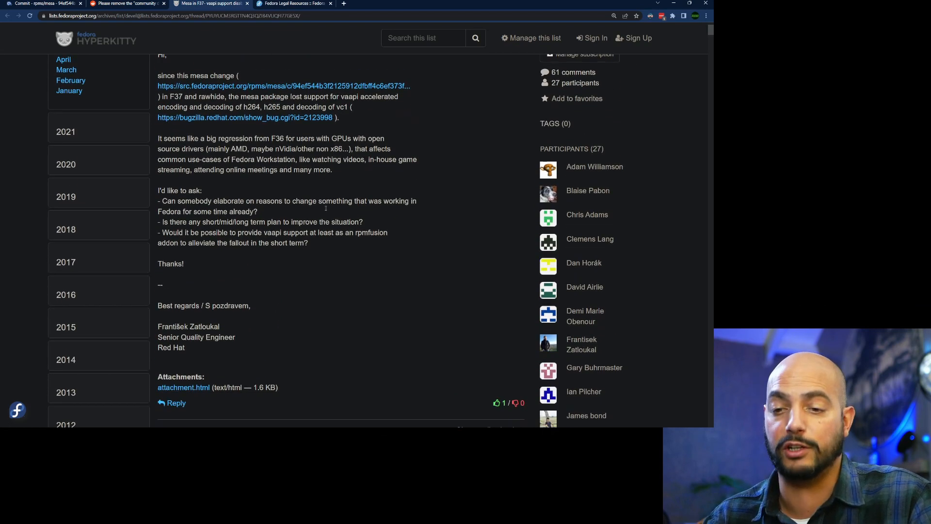
{"action": "scroll", "scroll_direction": "down", "scroll_amount": 3}
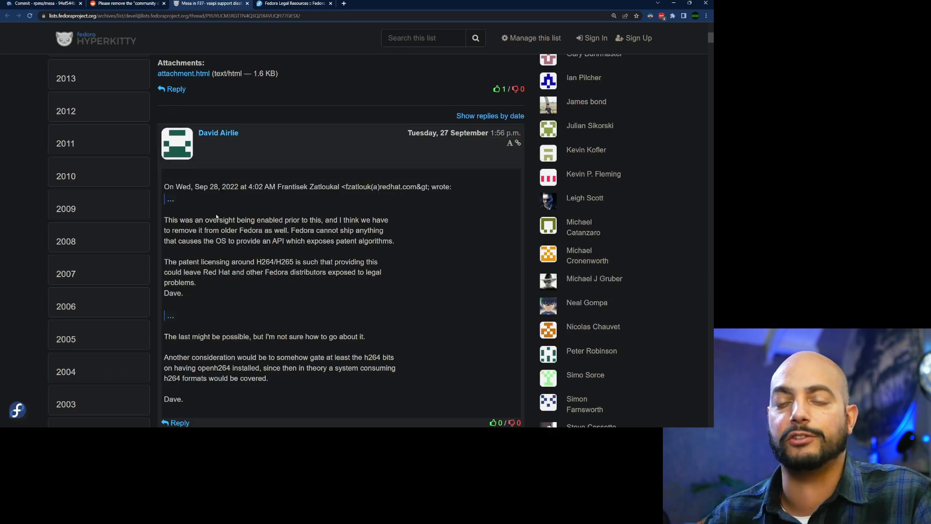
{"action": "left_click_drag", "start_coordinate": [164, 219], "coordinate": [201, 220]}
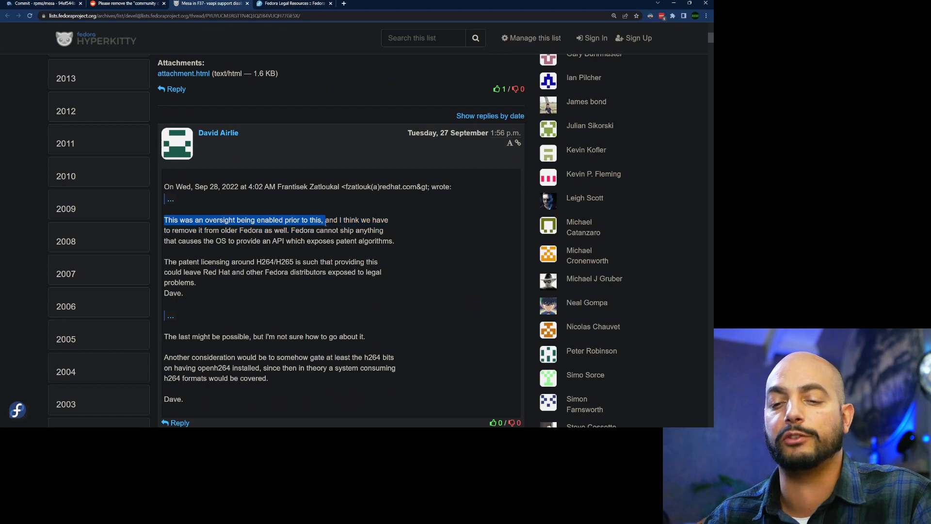
{"action": "left_click_drag", "start_coordinate": [325, 220], "coordinate": [392, 240]}
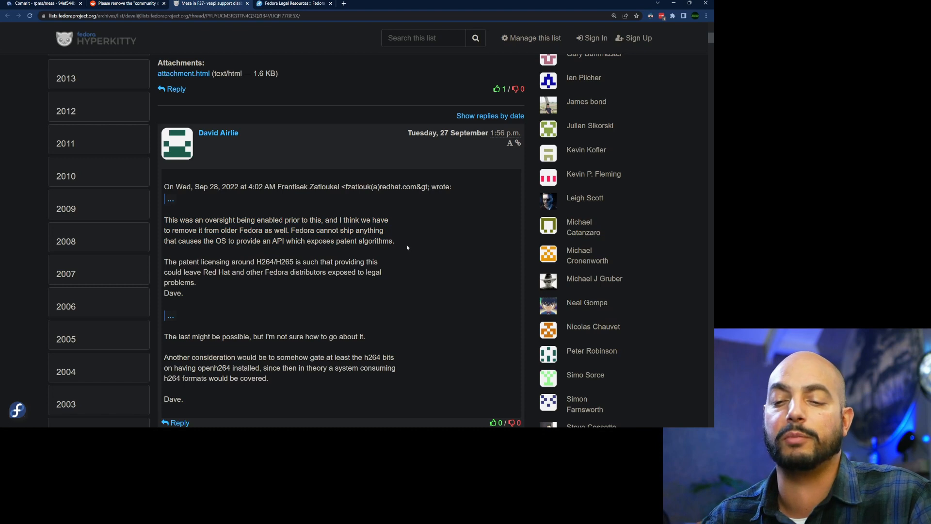
{"action": "scroll", "scroll_direction": "down", "scroll_amount": 3}
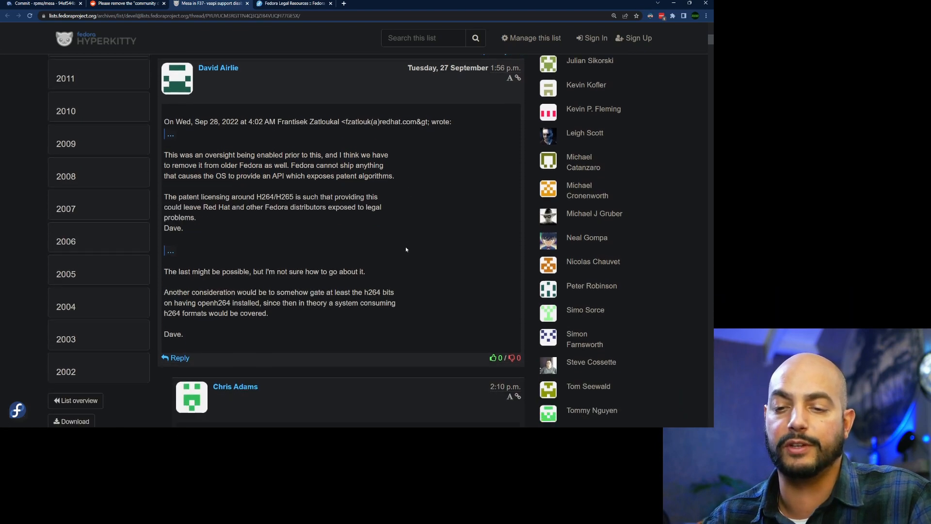
{"action": "scroll", "scroll_direction": "down", "scroll_amount": 3}
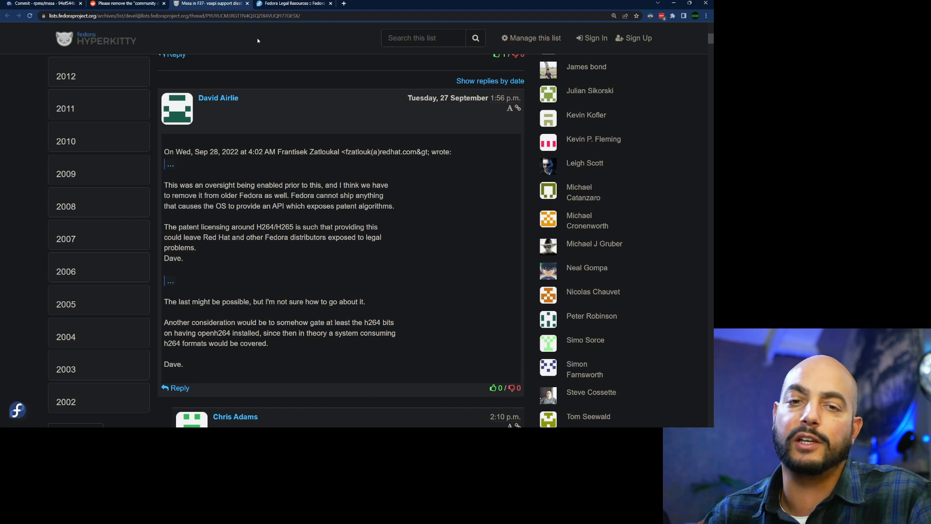
Close the community-driven Reddit thread and search Reddit for 'vaapi'
{"action": "left_click", "coordinate": [126, 3]}
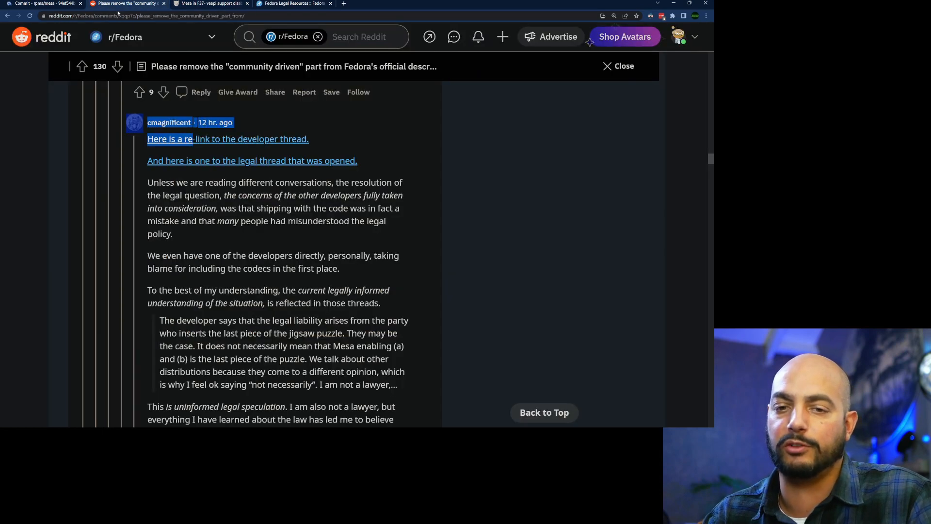
{"action": "left_click", "coordinate": [617, 66]}
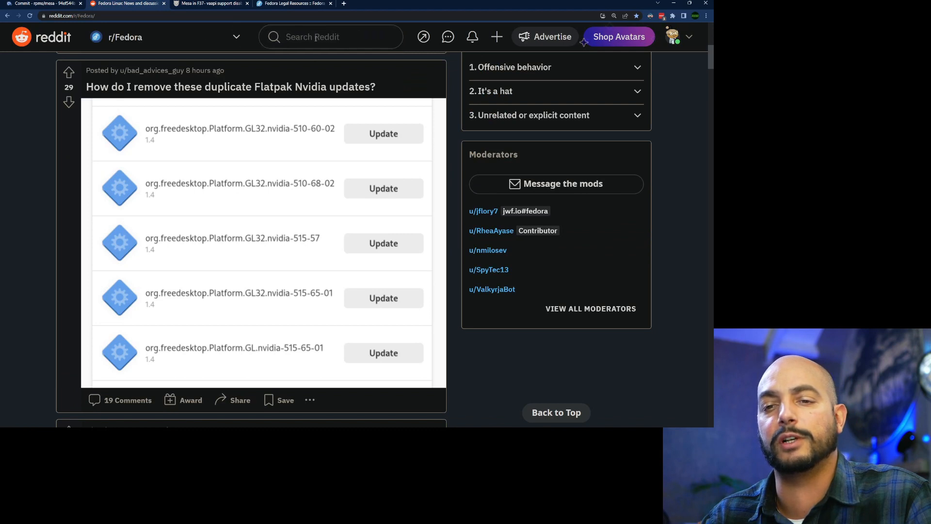
{"action": "type", "text": "vaapi"}
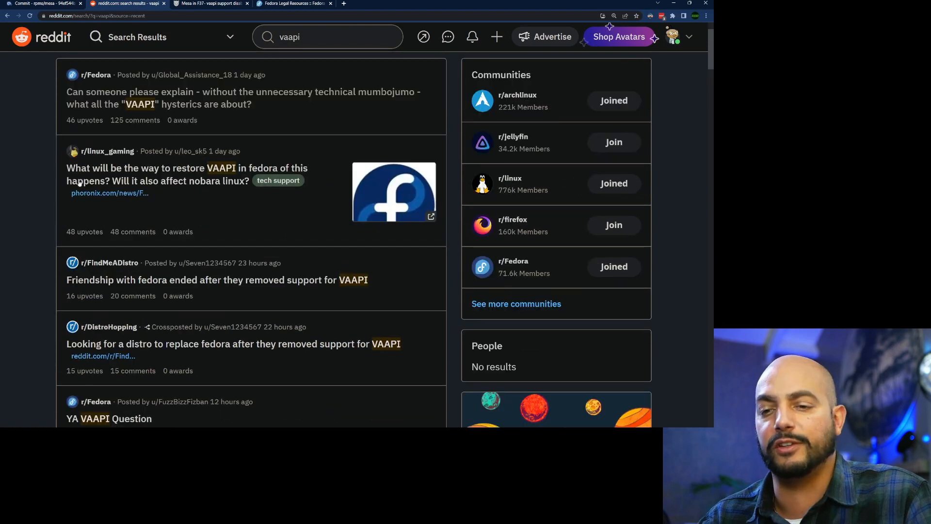
{"action": "scroll", "scroll_direction": "down", "scroll_amount": 3}
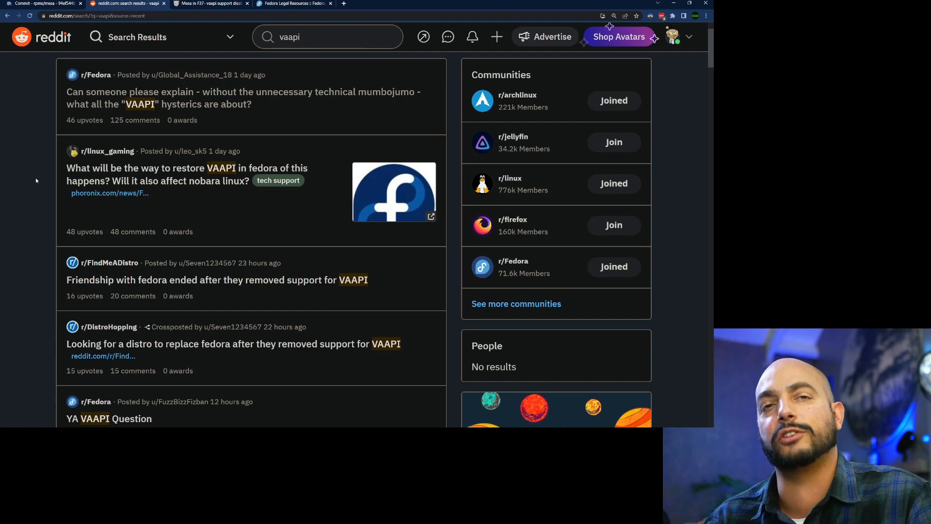
{"action": "scroll", "scroll_direction": "down", "scroll_amount": 3}
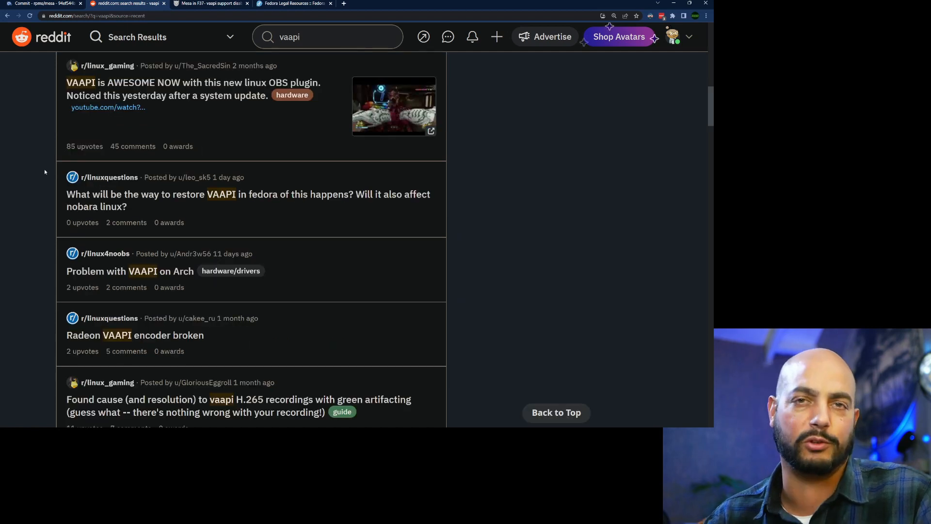